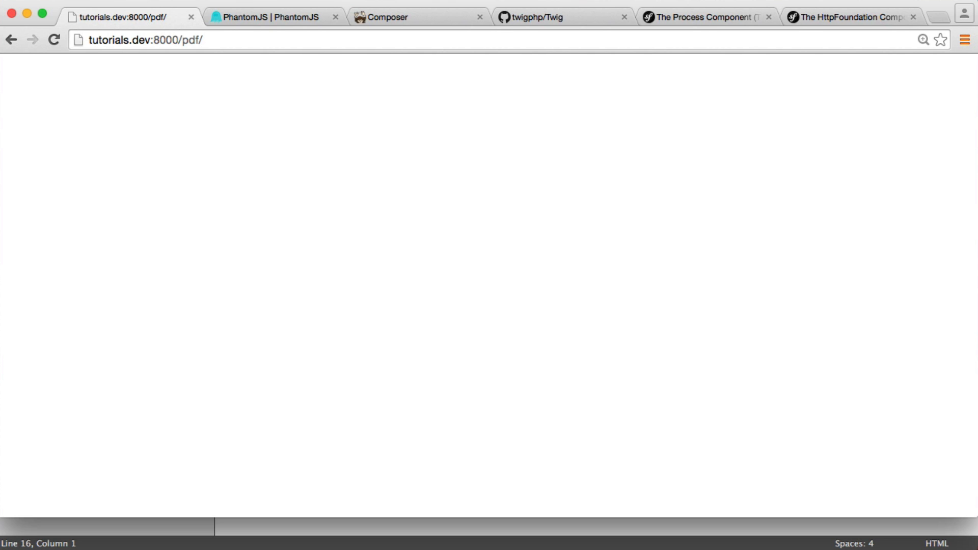
Switch to Sublime Text showing the pdf project's index.php
click(273, 17)
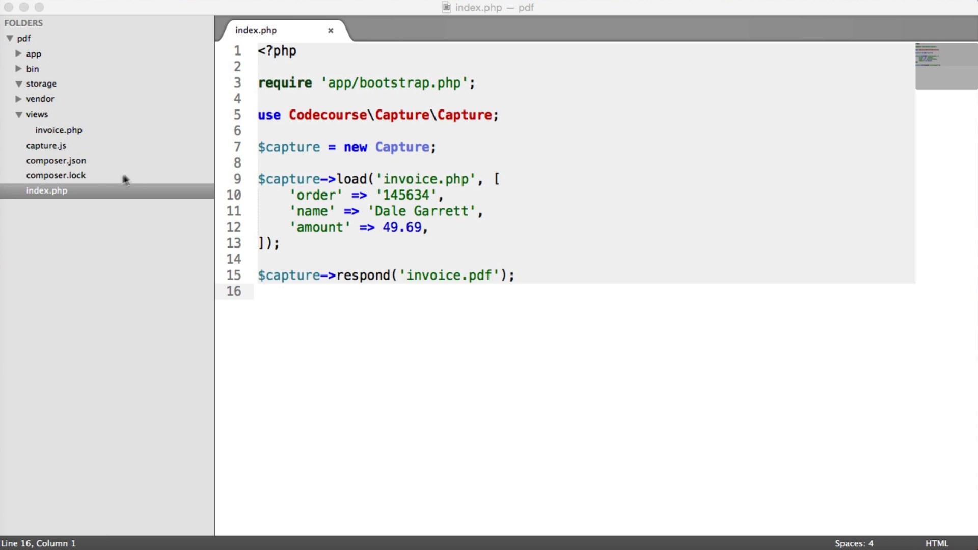
Go to the PhantomJS site and reach its Download v2.0 page
click(49, 144)
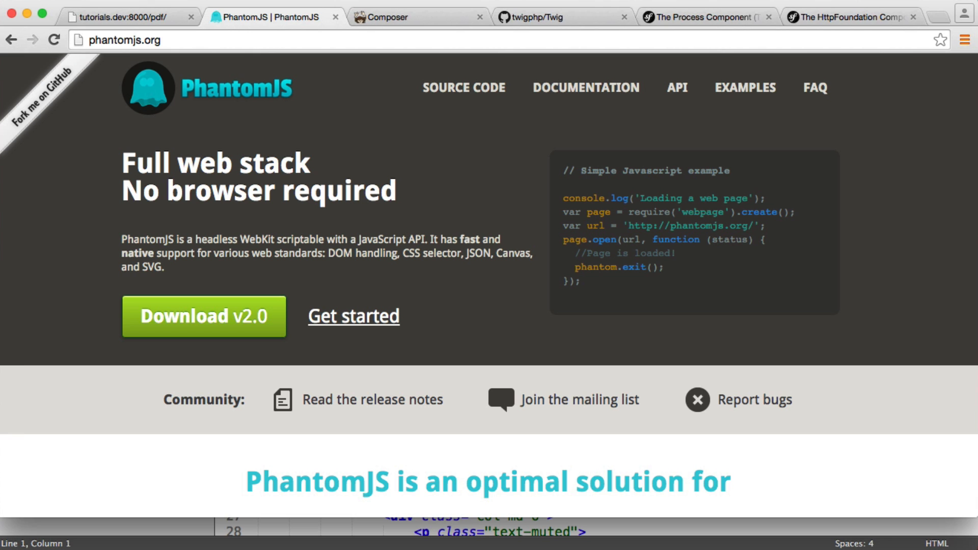
mouse_move(91, 203)
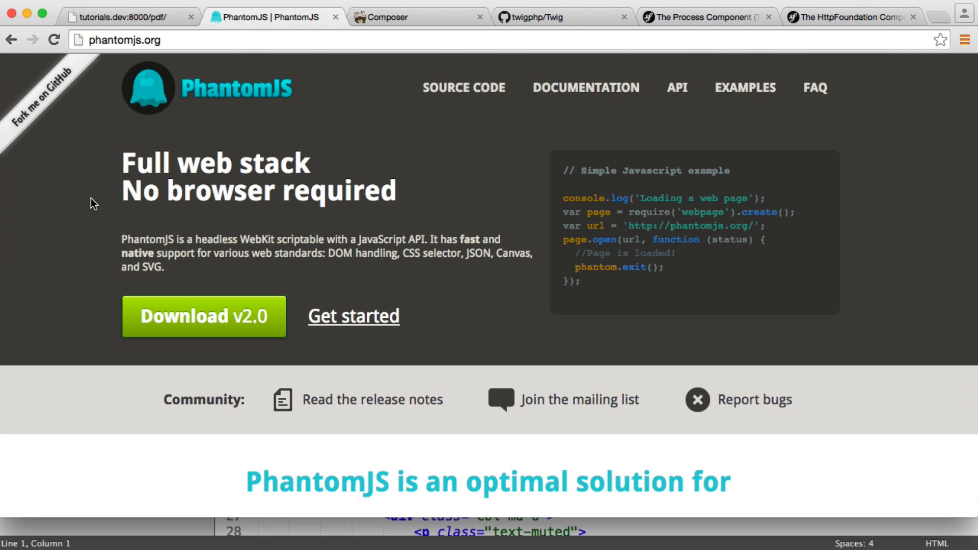
click(204, 316)
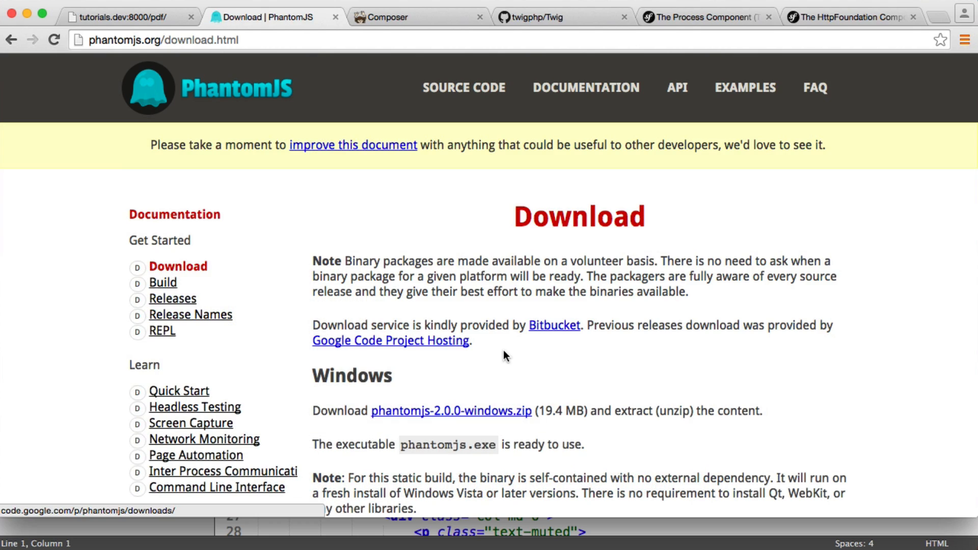
Scroll down the PhantomJS download page past the Windows and Mac OS X packages
scroll(down, 3)
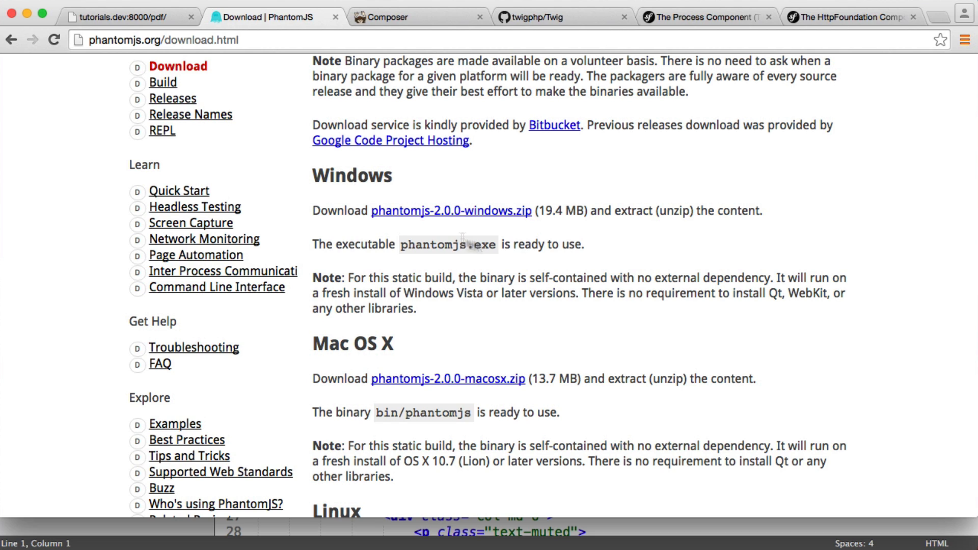
scroll(down, 3)
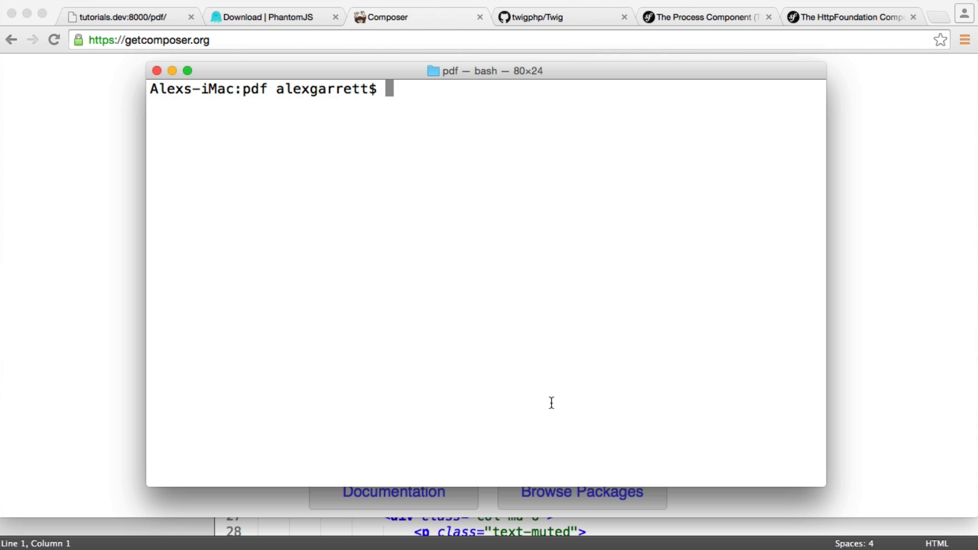
Run composer, clear the terminal, then run php composer.phar in the pdf folder
text(composer)
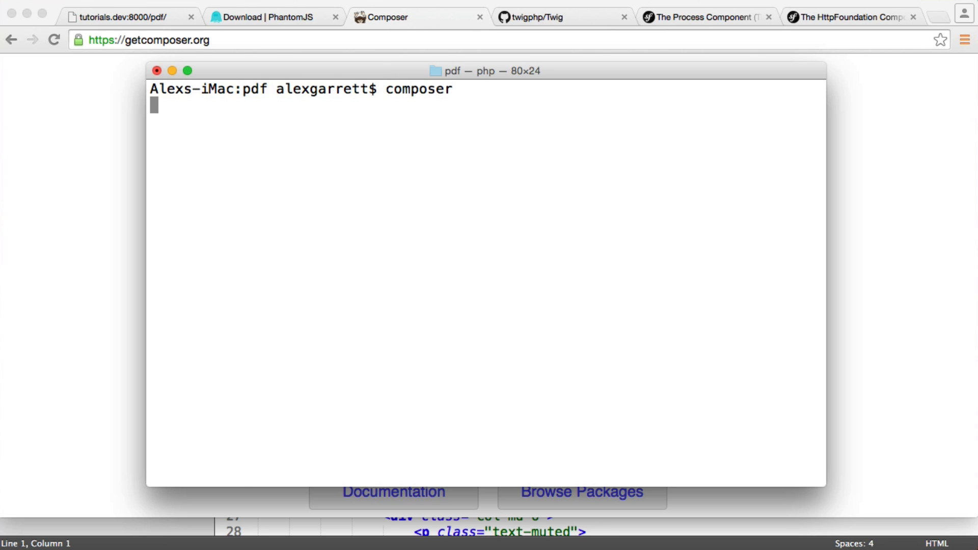
text(cl)
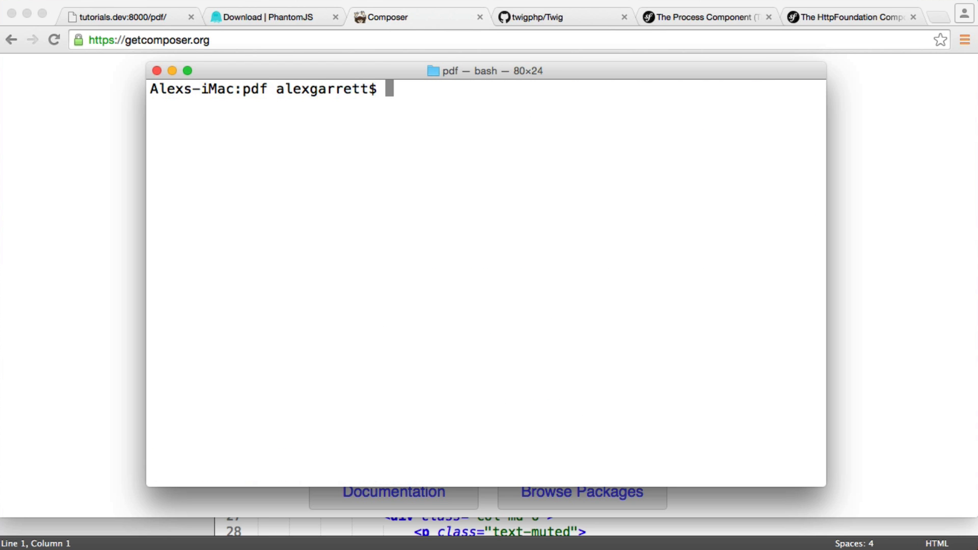
text(php)
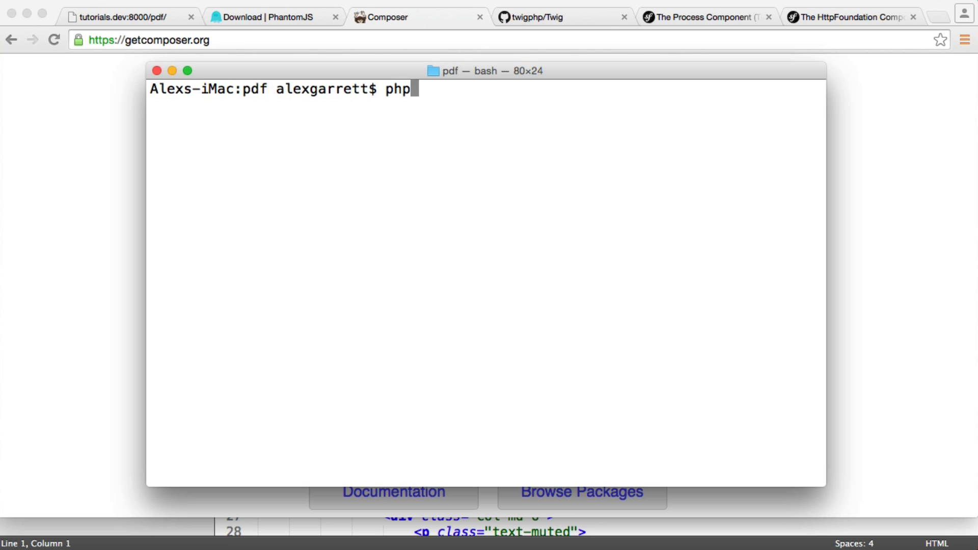
text(composer)
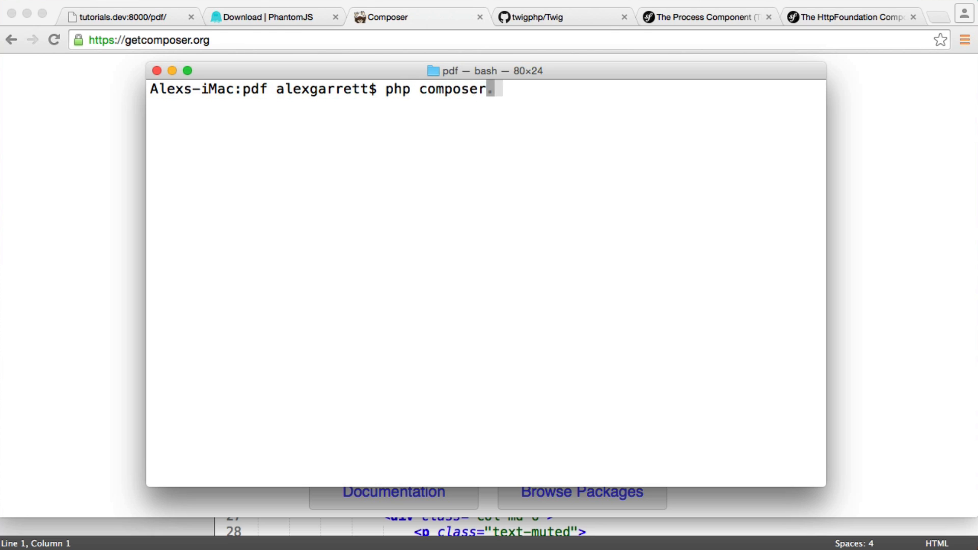
text(.phar)
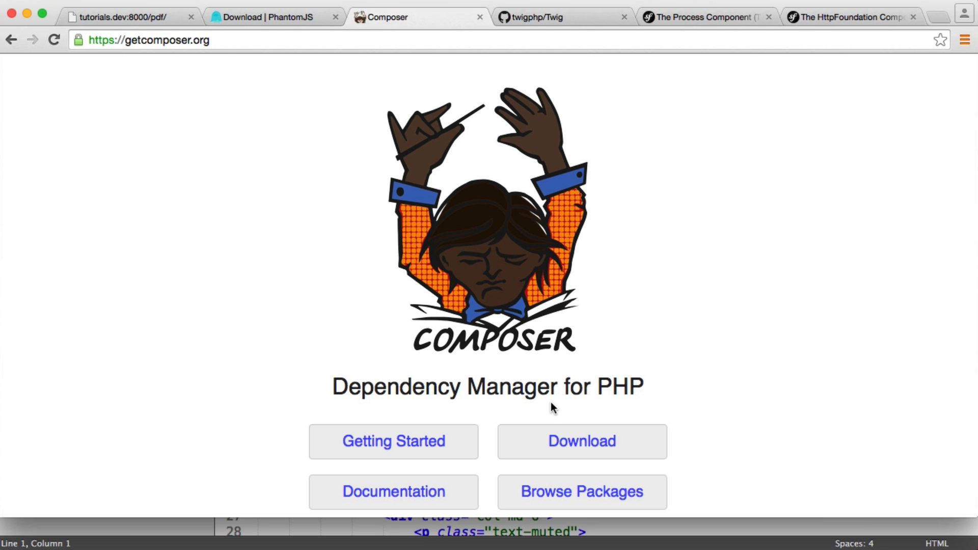
Switch to the twigphp/Twig GitHub repository tab
click(542, 17)
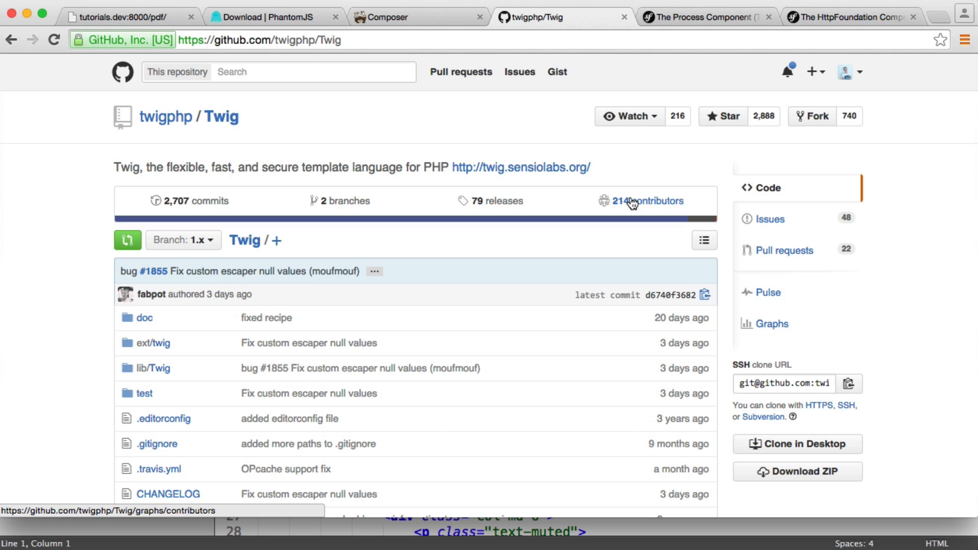
Switch to the Symfony Process Component documentation tab
click(705, 17)
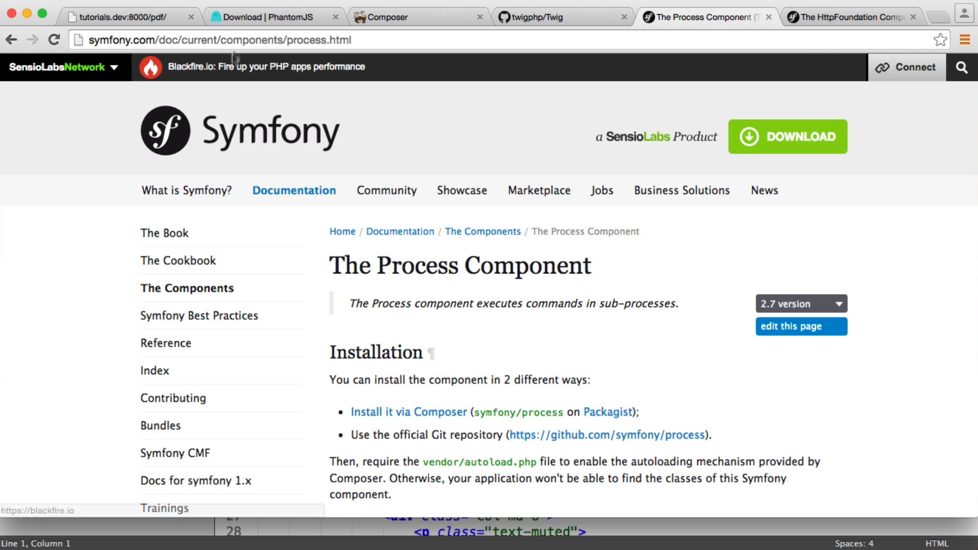
Switch back to the PhantomJS download page tab
click(272, 17)
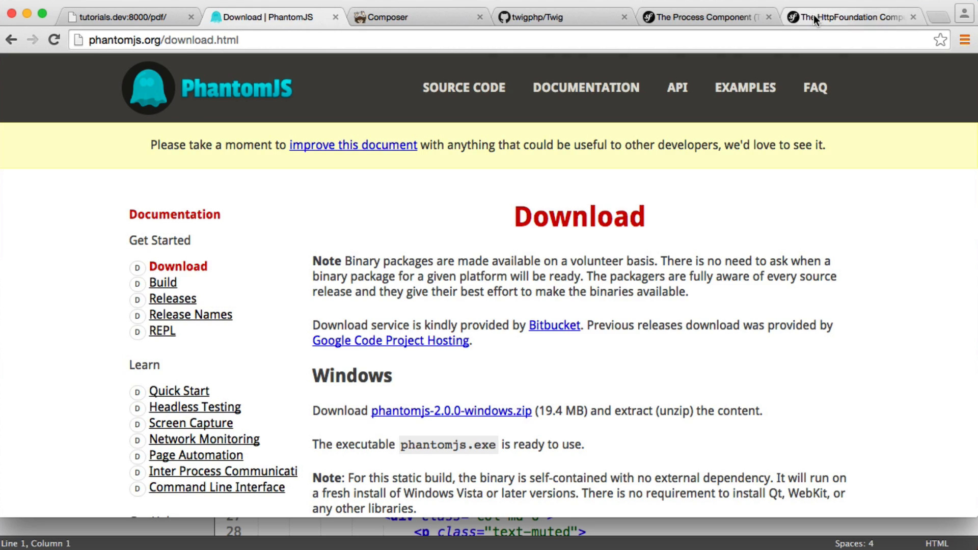
View the Symfony HttpFoundation Component docs, then return to the local tutorials.dev:8000/pdf/ page
click(848, 17)
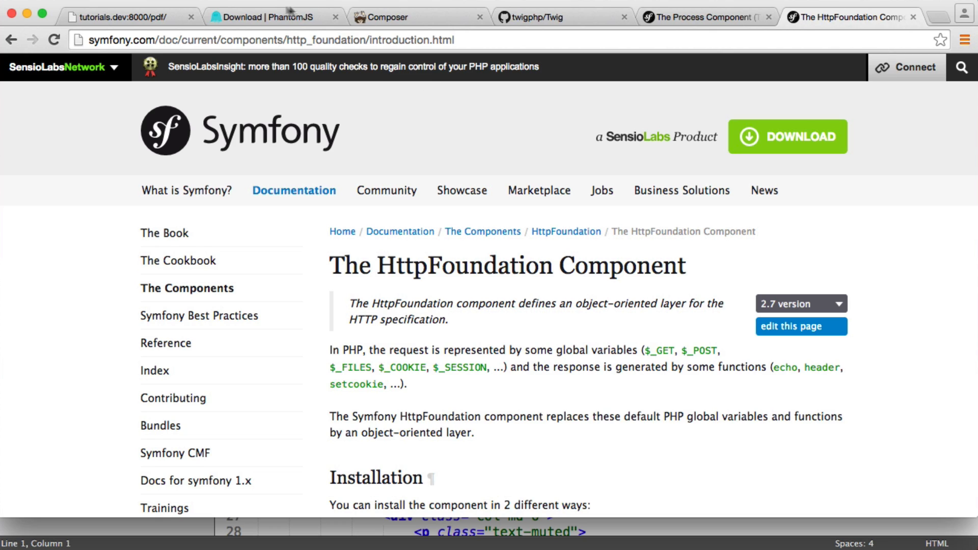
click(127, 14)
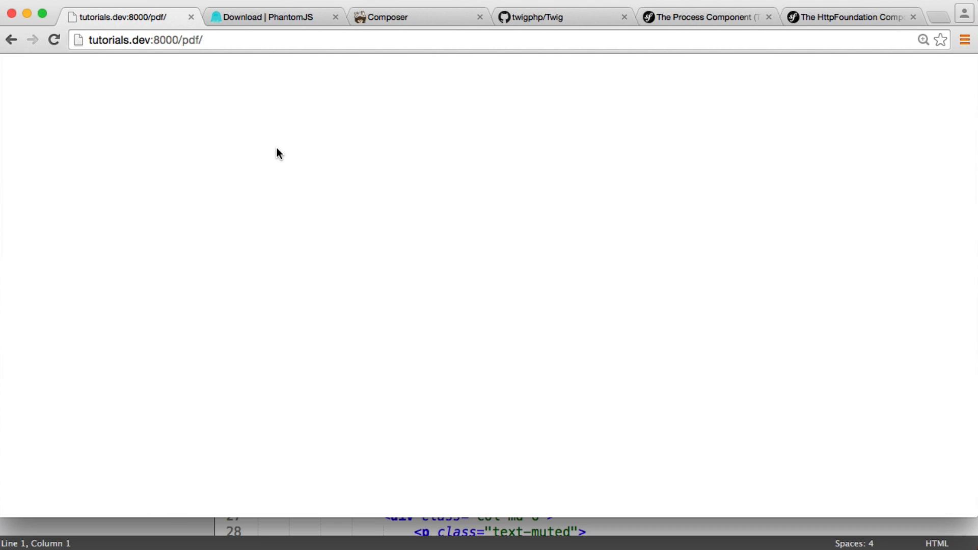